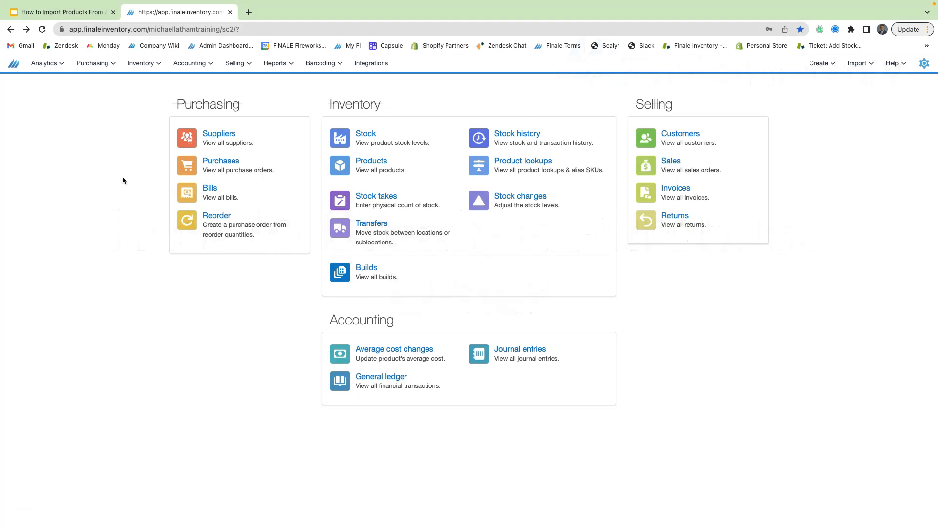
Show the Products list filtered to the Red Polo Shirt r-100
{"action": "left_click", "coordinate": [371, 161]}
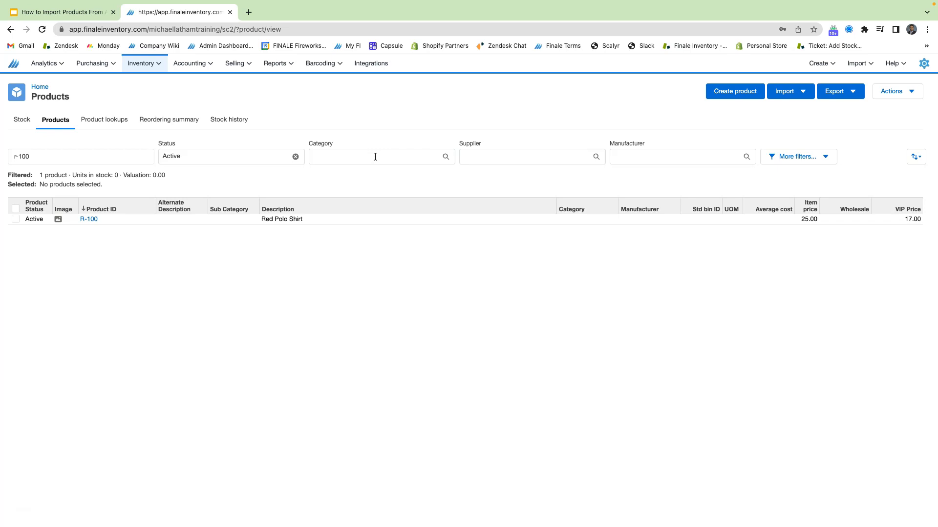
{"action": "mouse_move", "coordinate": [90, 219]}
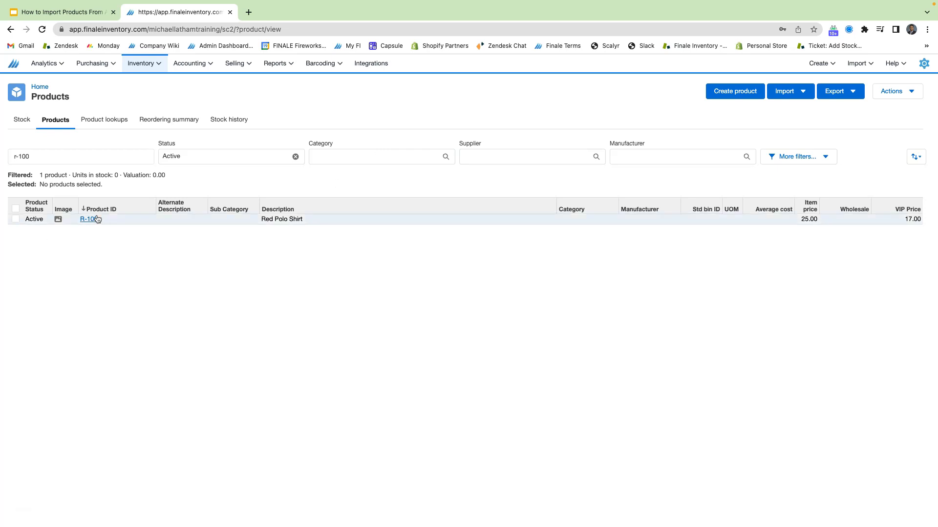
Give R-100 Red Polo Shirt supplier prices 16 for ACME and 17 for the second supplier
{"action": "left_click", "coordinate": [89, 219]}
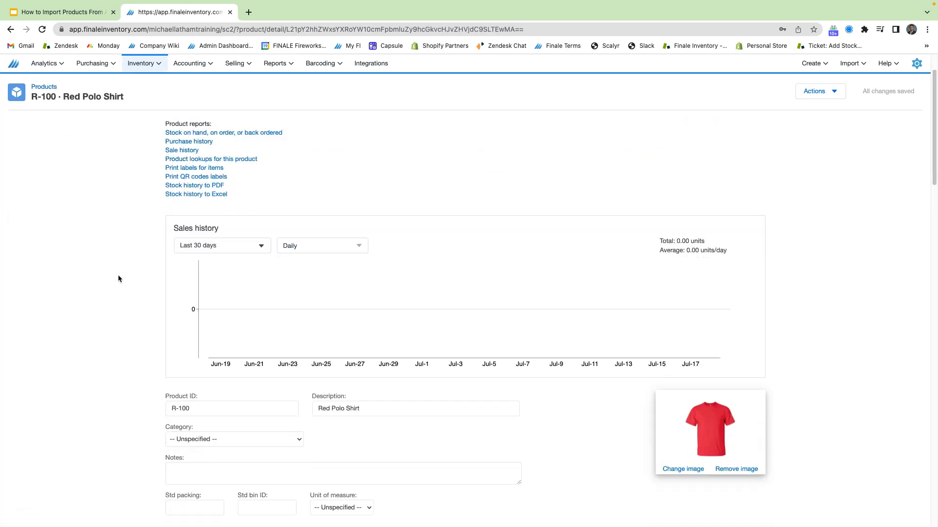
{"action": "scroll", "scroll_direction": "down", "scroll_amount": 3}
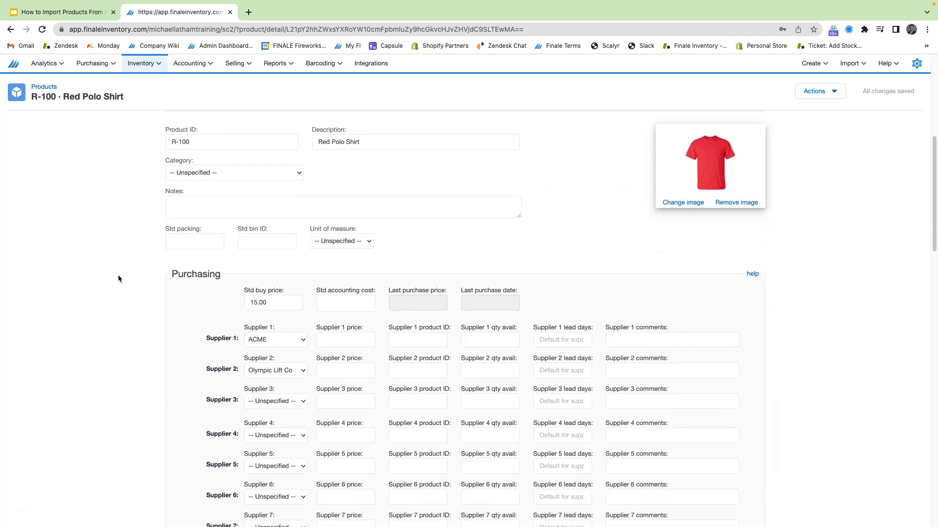
{"action": "scroll", "scroll_direction": "down", "scroll_amount": 3}
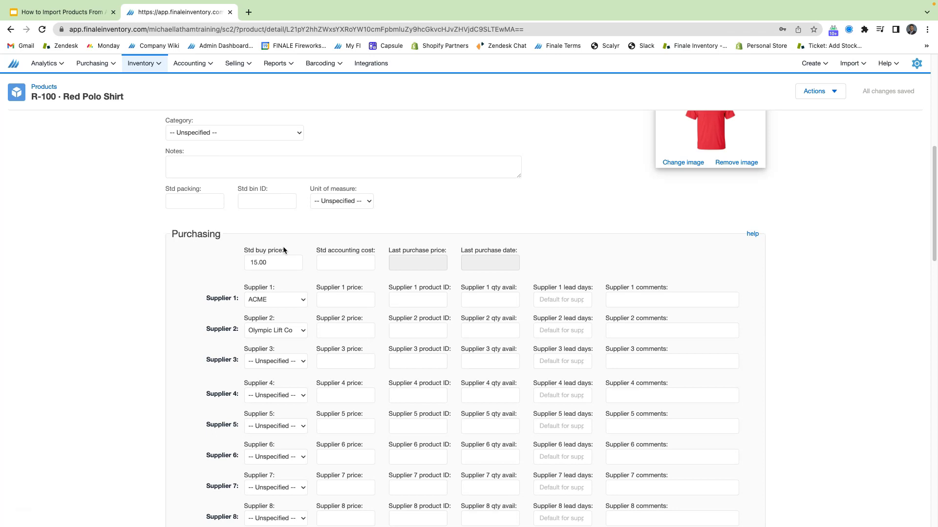
{"action": "mouse_move", "coordinate": [287, 279]}
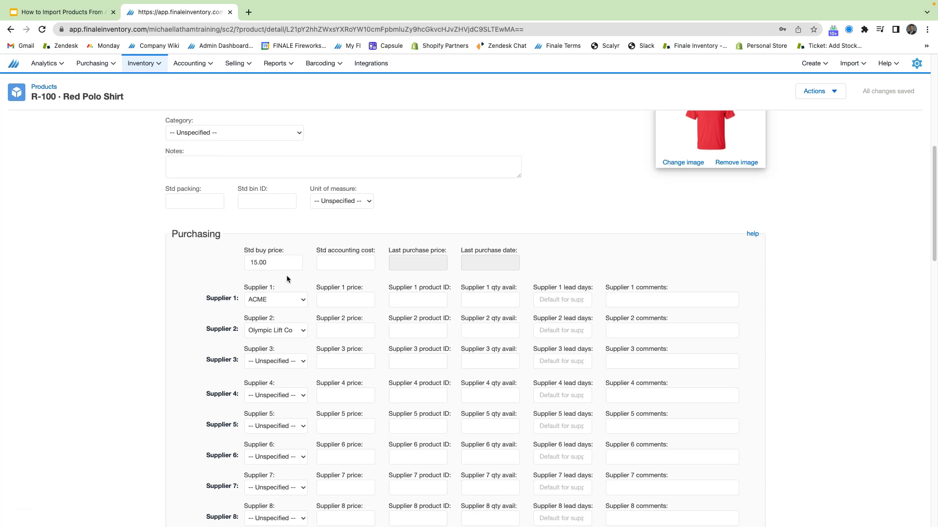
{"action": "mouse_move", "coordinate": [235, 340]}
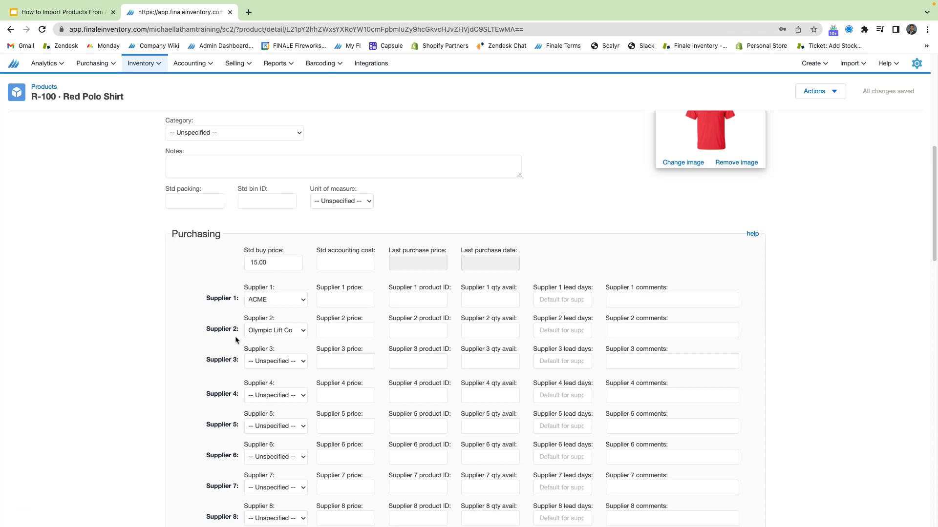
{"action": "mouse_move", "coordinate": [272, 329]}
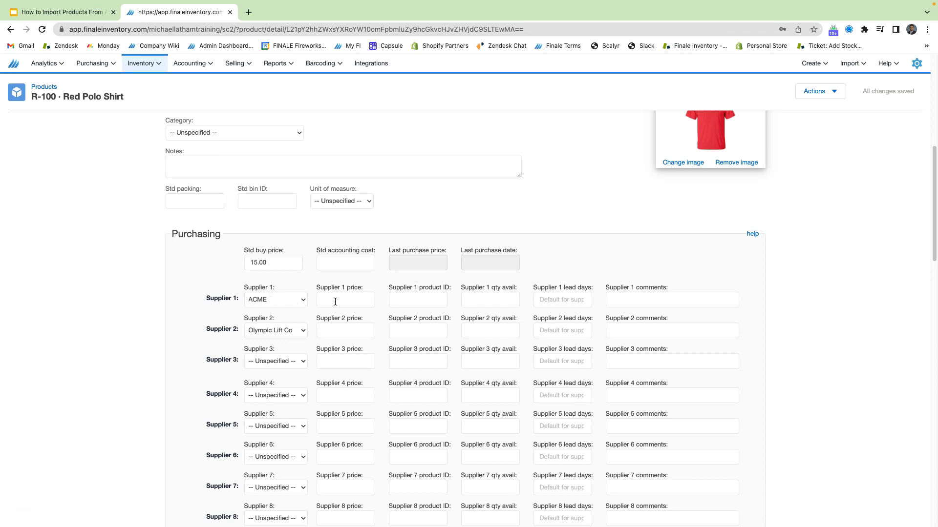
{"action": "left_click", "coordinate": [345, 300]}
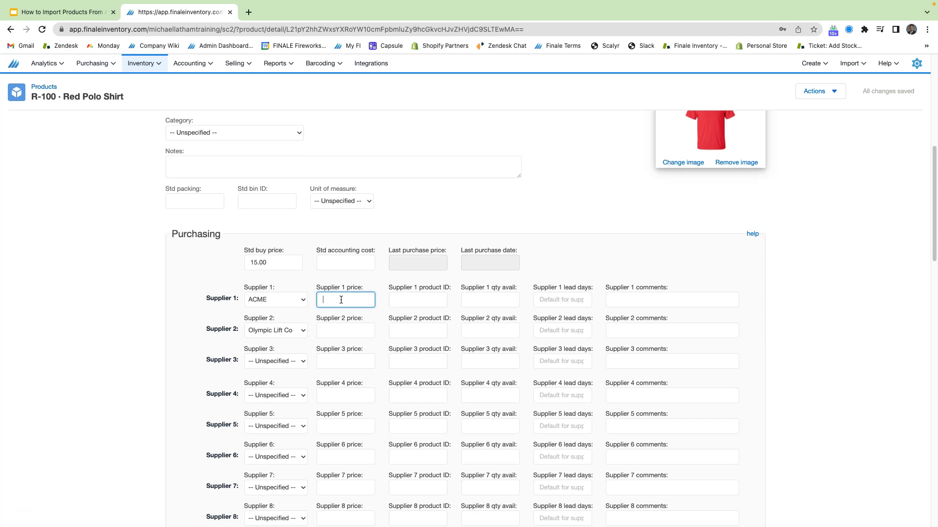
{"action": "type", "text": "1"}
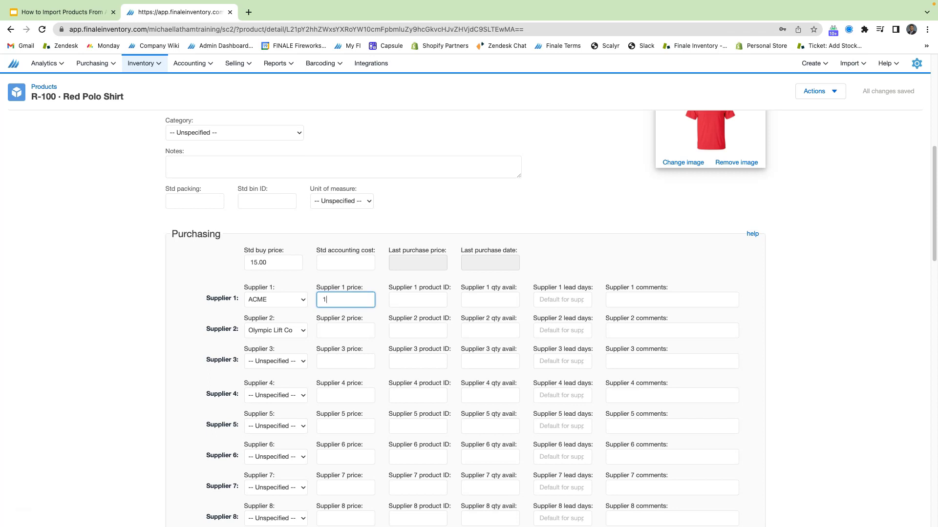
{"action": "left_click", "coordinate": [345, 330]}
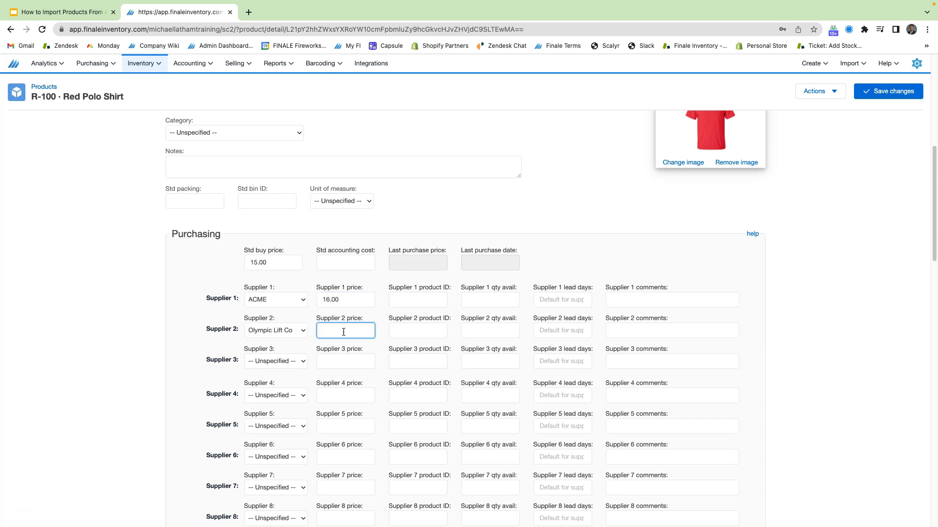
{"action": "type", "text": "17.00"}
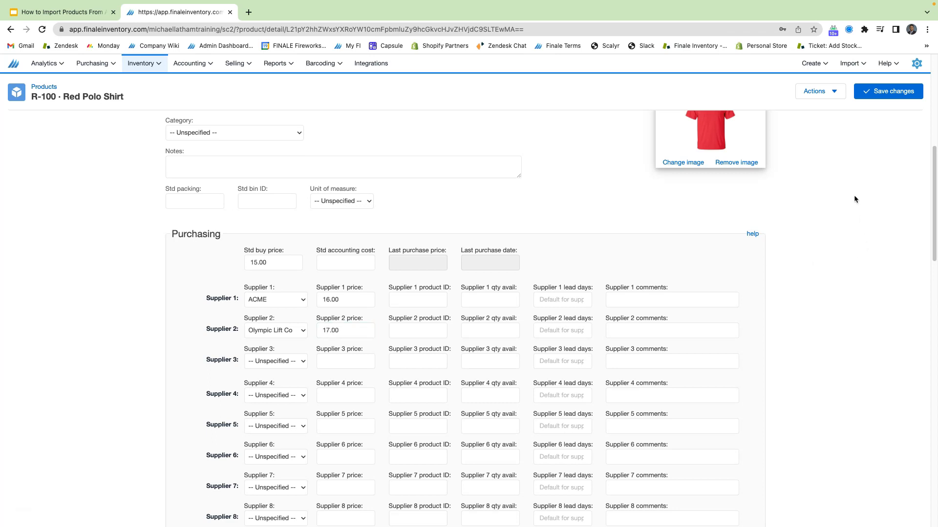
{"action": "mouse_move", "coordinate": [866, 145]}
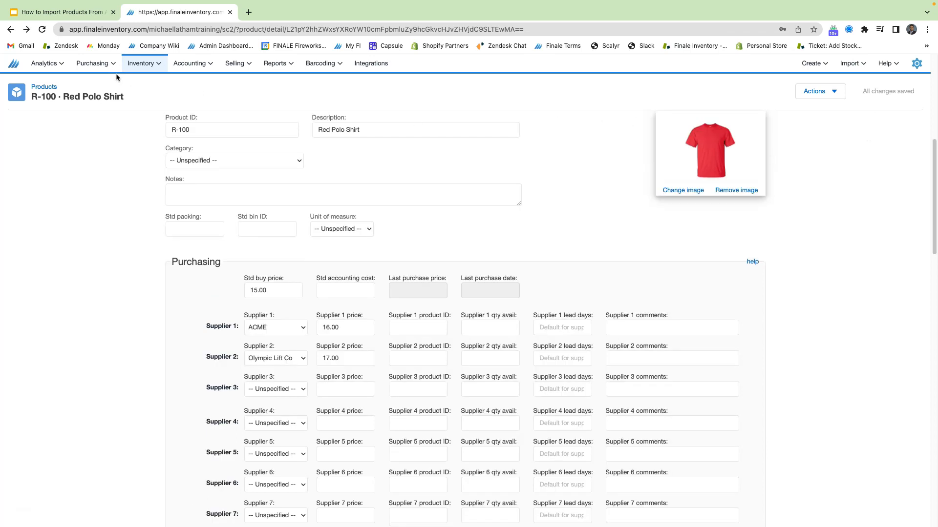
Start a new purchase order from the Purchases list
{"action": "left_click", "coordinate": [93, 63]}
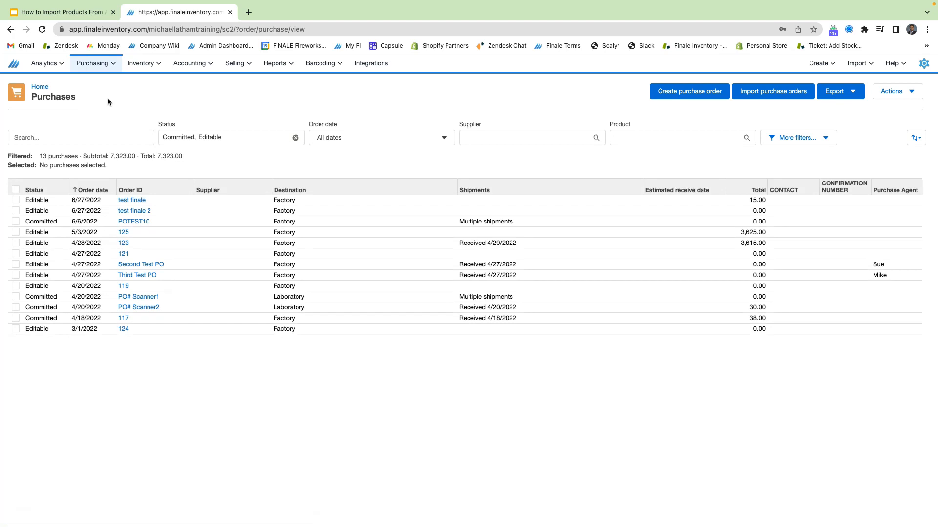
{"action": "mouse_move", "coordinate": [672, 107]}
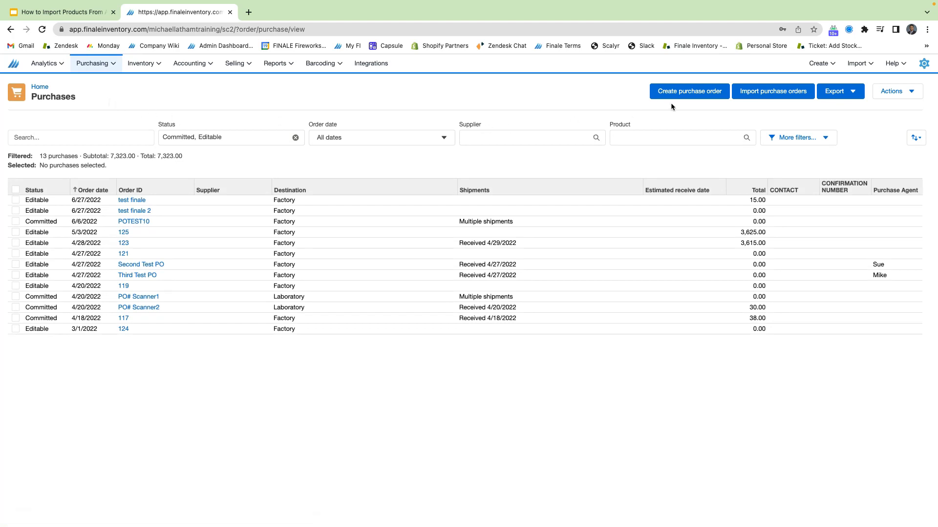
{"action": "left_click", "coordinate": [689, 91]}
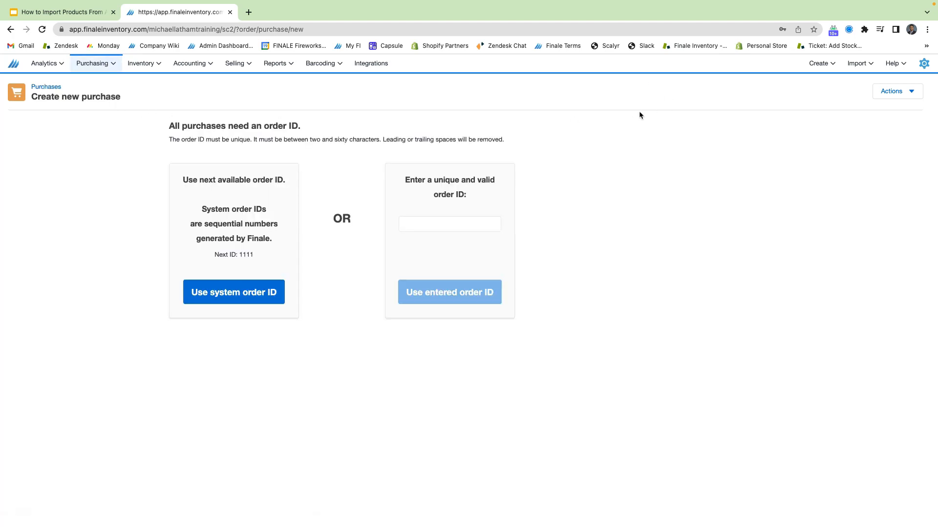
{"action": "mouse_move", "coordinate": [244, 214]}
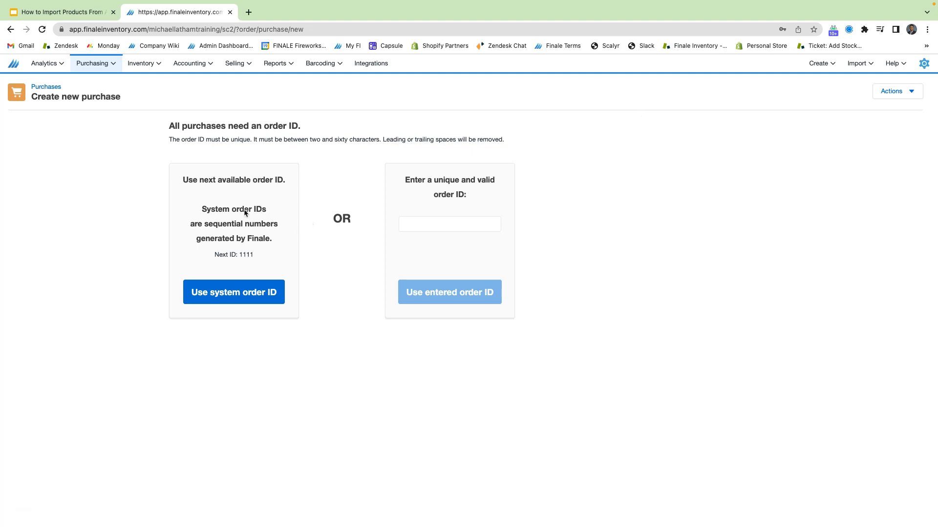
{"action": "mouse_move", "coordinate": [551, 210]}
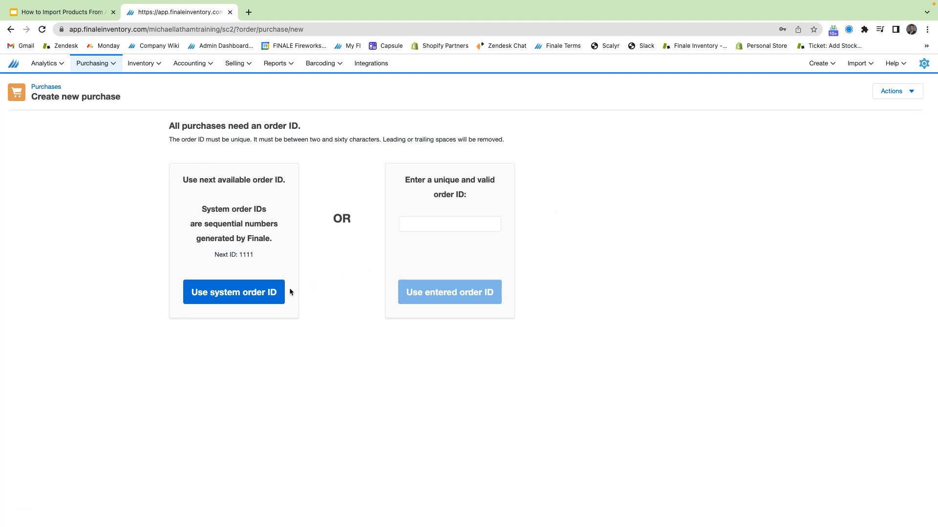
Create order 1111 with the system ID and estimated receive date July 31
{"action": "left_click", "coordinate": [234, 292]}
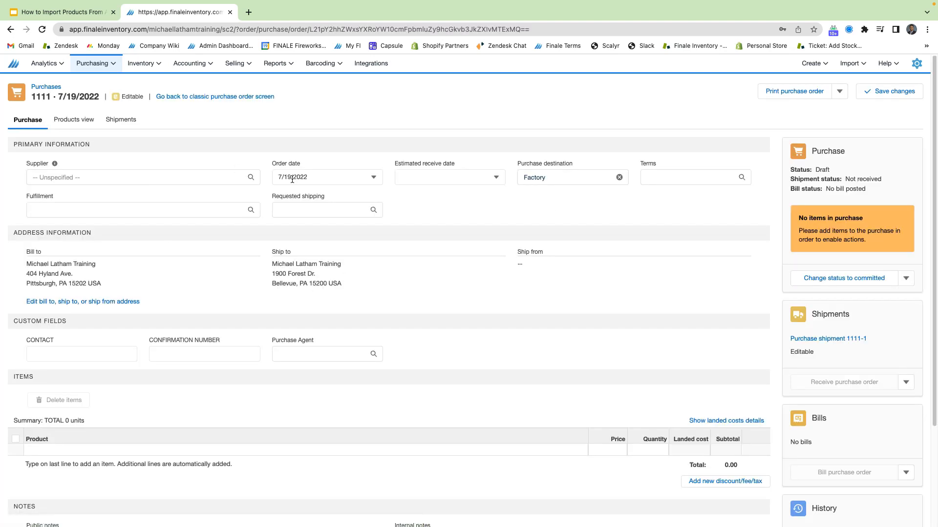
{"action": "mouse_move", "coordinate": [430, 177]}
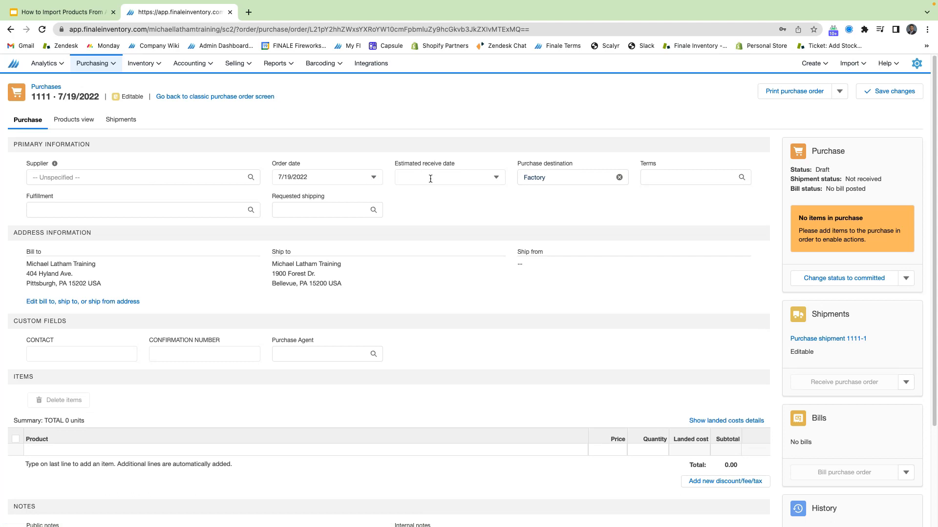
{"action": "left_click", "coordinate": [446, 177]}
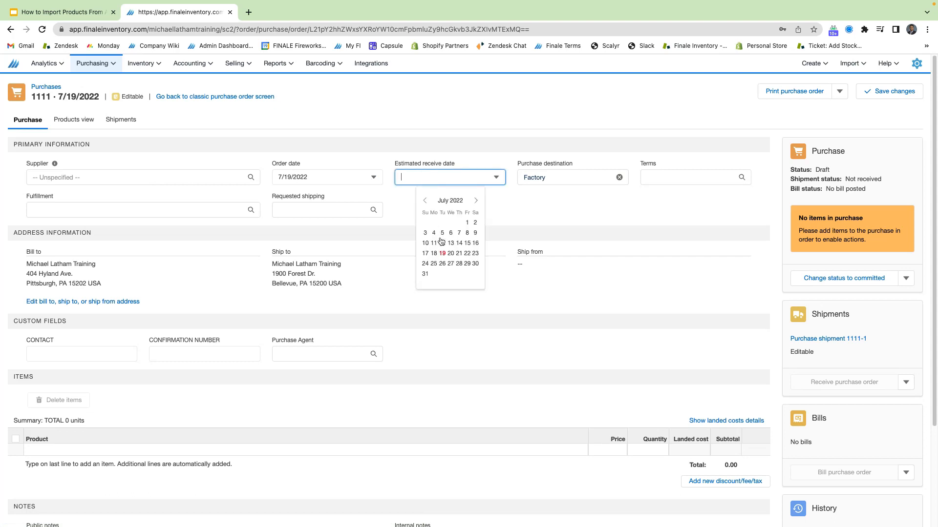
{"action": "left_click", "coordinate": [425, 274]}
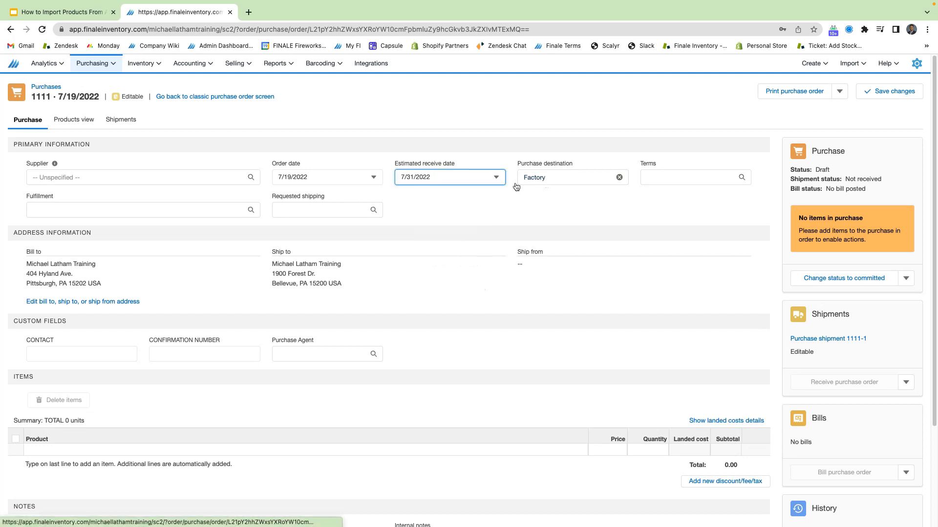
{"action": "mouse_move", "coordinate": [651, 179]}
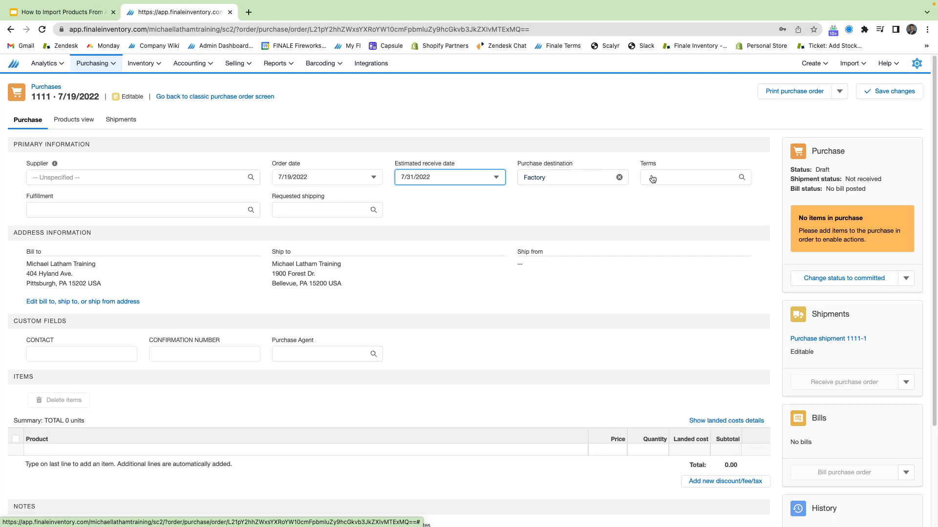
Set terms Net 30 days, fulfillment UPS and a Second-Day requested shipping option
{"action": "left_click", "coordinate": [694, 177]}
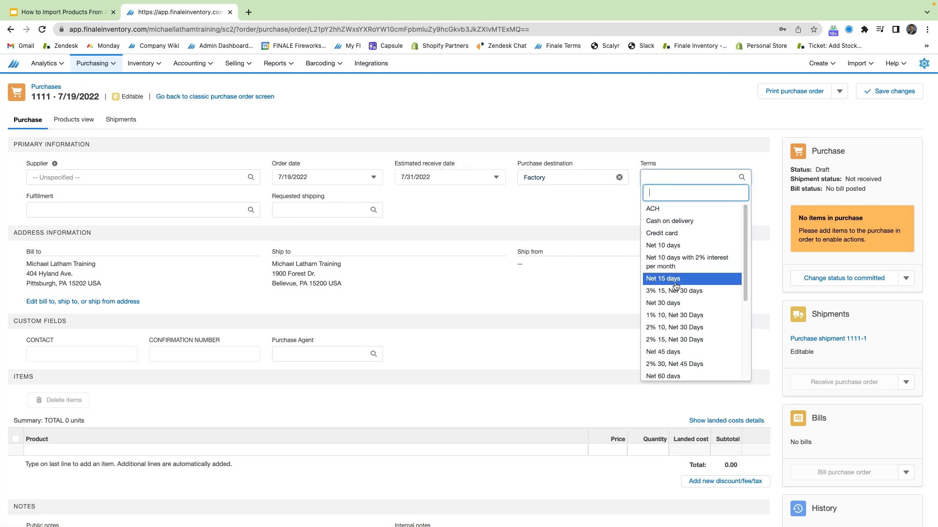
{"action": "left_click", "coordinate": [662, 303]}
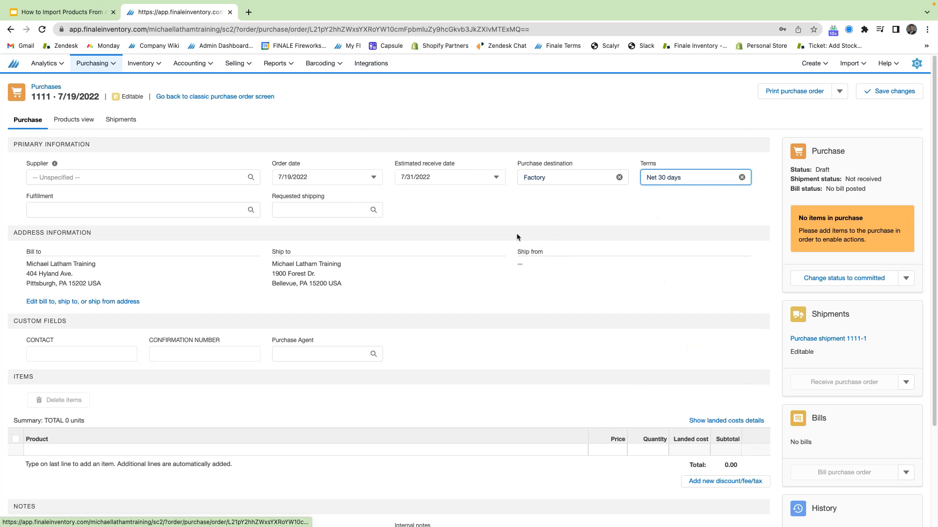
{"action": "left_click", "coordinate": [143, 210]}
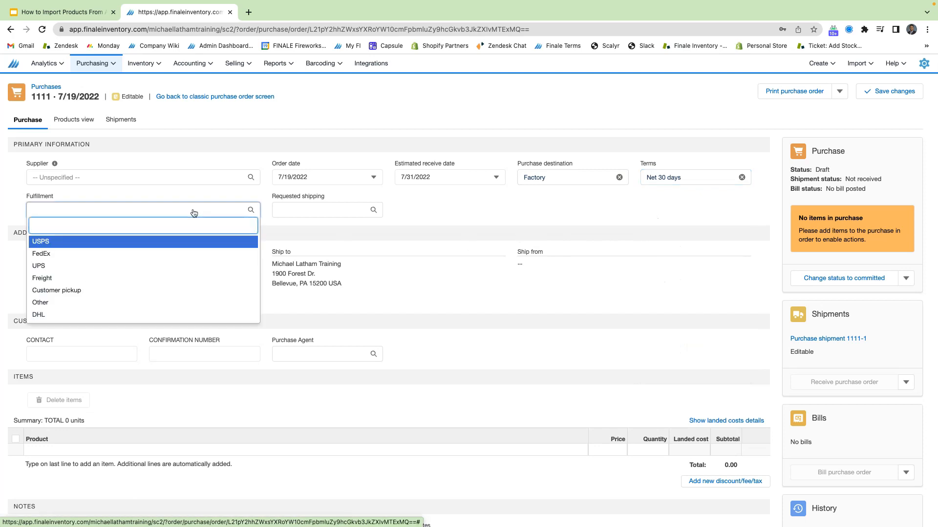
{"action": "left_click", "coordinate": [38, 265]}
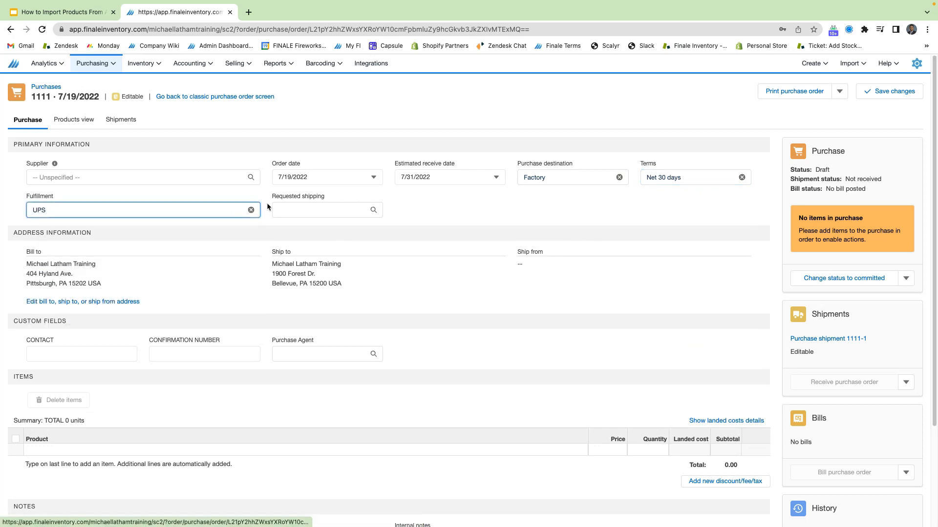
{"action": "left_click", "coordinate": [326, 210]}
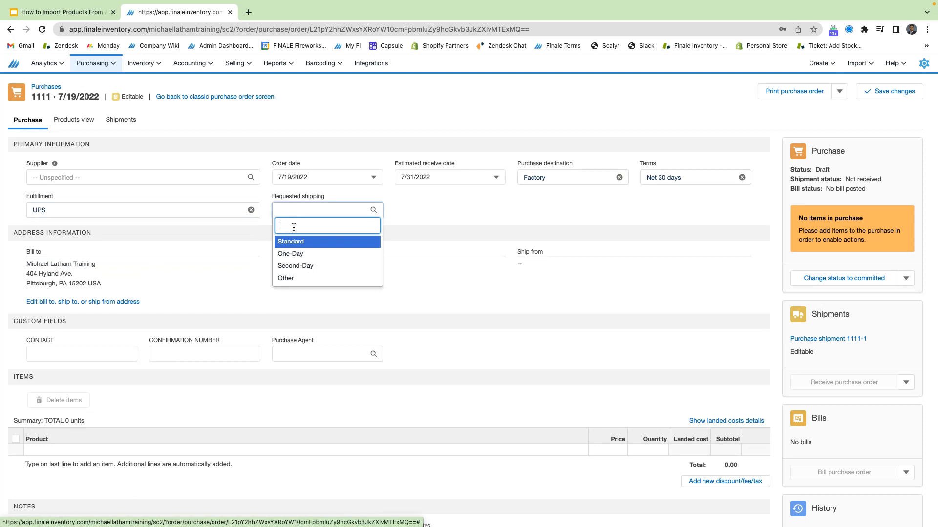
{"action": "left_click", "coordinate": [295, 266]}
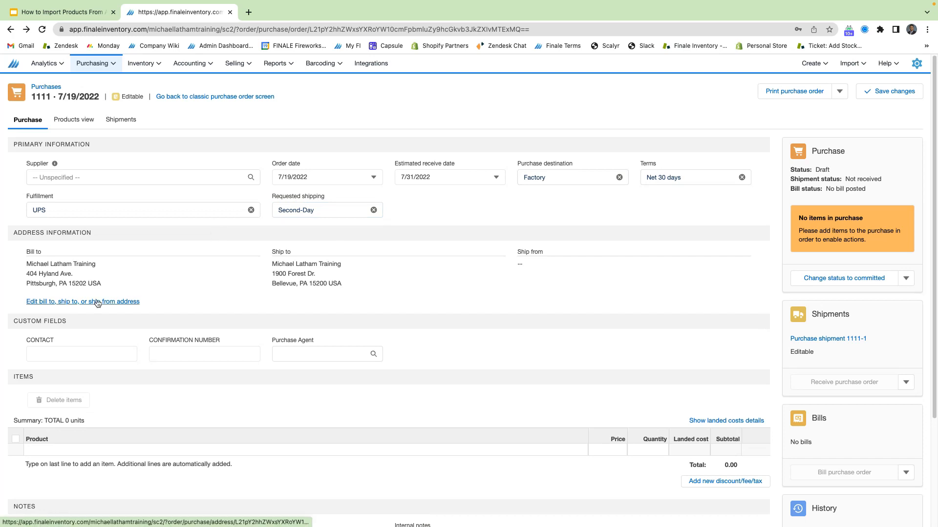
{"action": "left_click", "coordinate": [82, 302]}
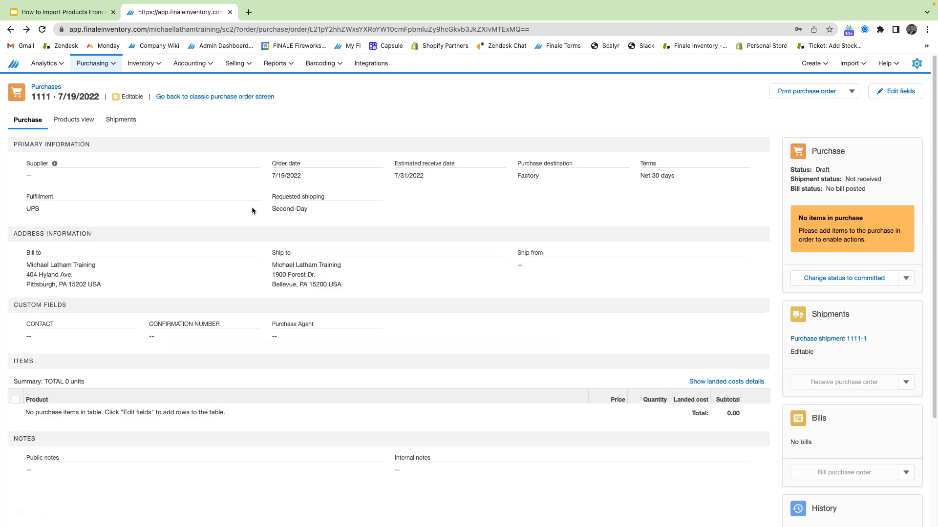
{"action": "mouse_move", "coordinate": [187, 309]}
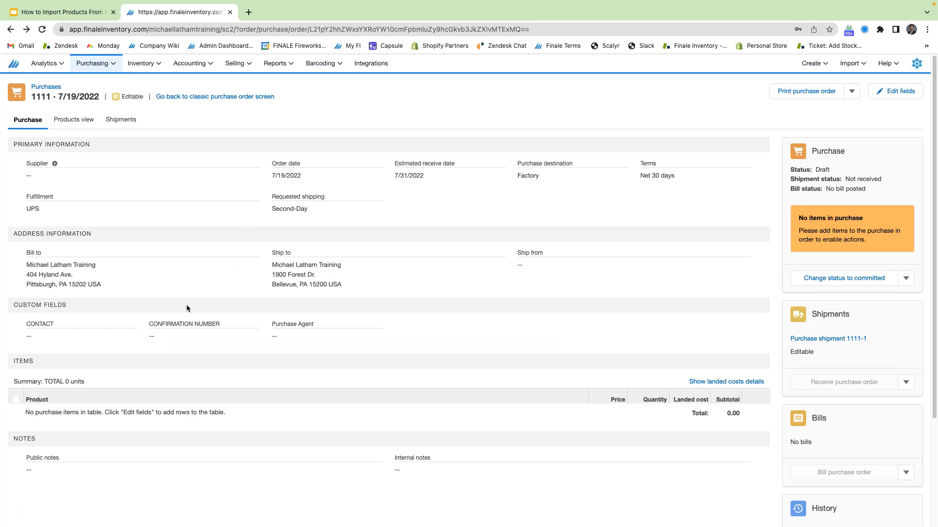
{"action": "left_click", "coordinate": [895, 91]}
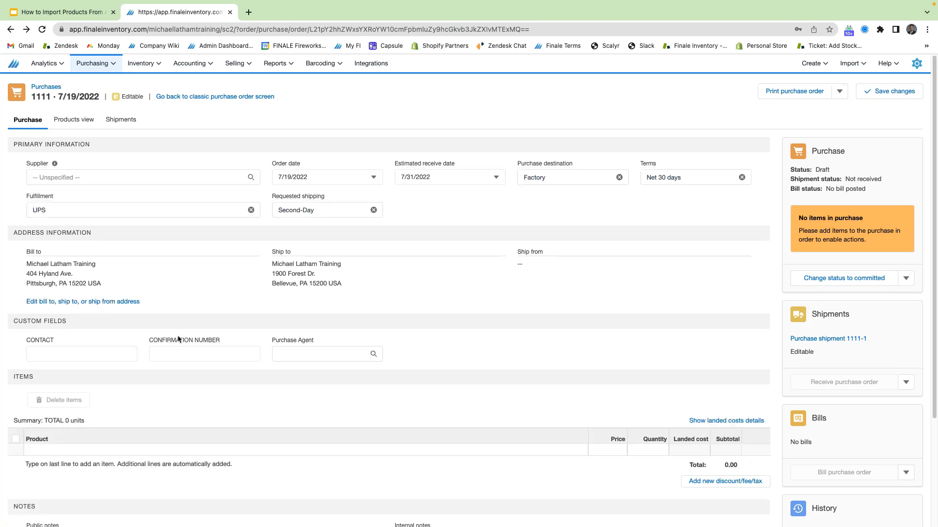
{"action": "scroll", "scroll_direction": "down", "scroll_amount": 3}
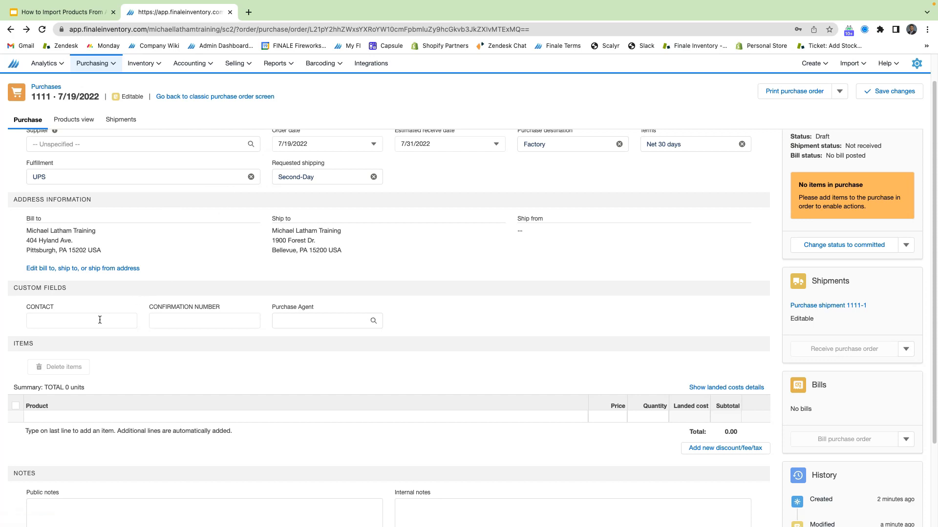
{"action": "mouse_move", "coordinate": [175, 309]}
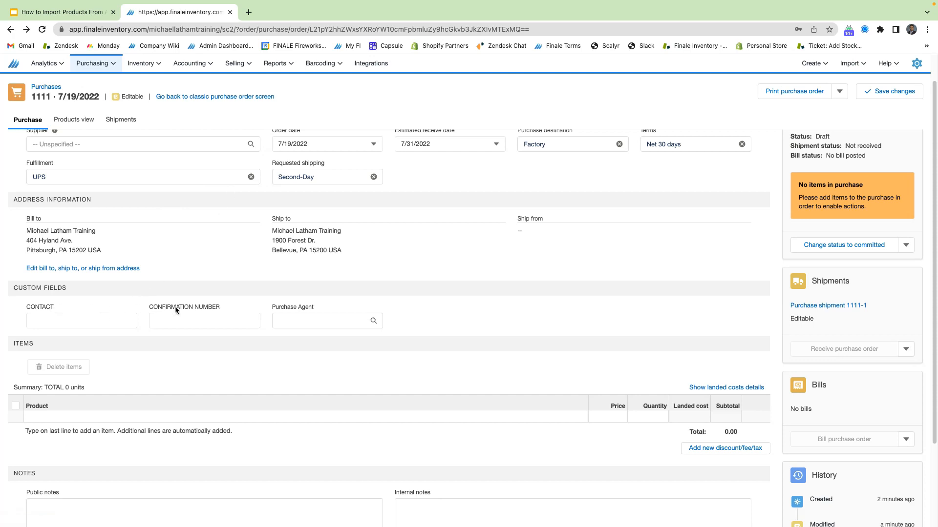
{"action": "left_click", "coordinate": [326, 320]}
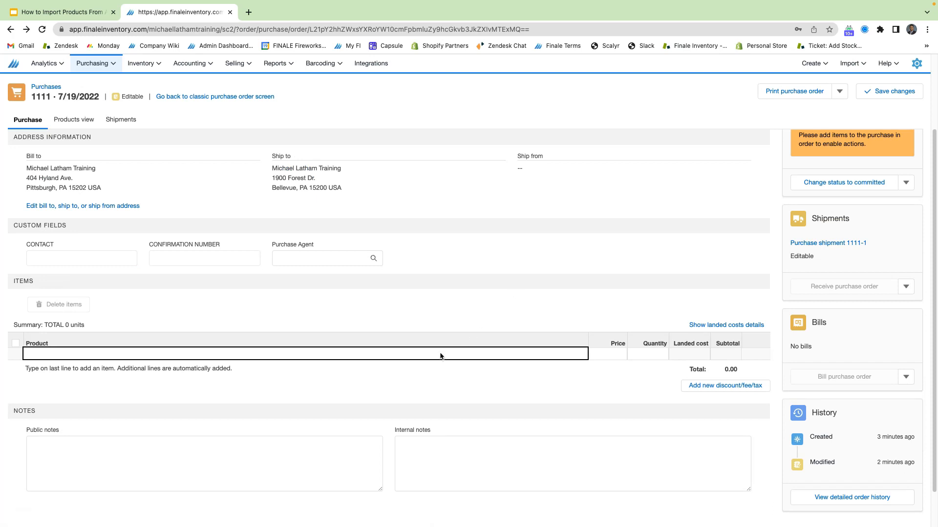
Add R-100 Red Polo Shirt to the order with quantity 10
{"action": "left_click", "coordinate": [304, 354]}
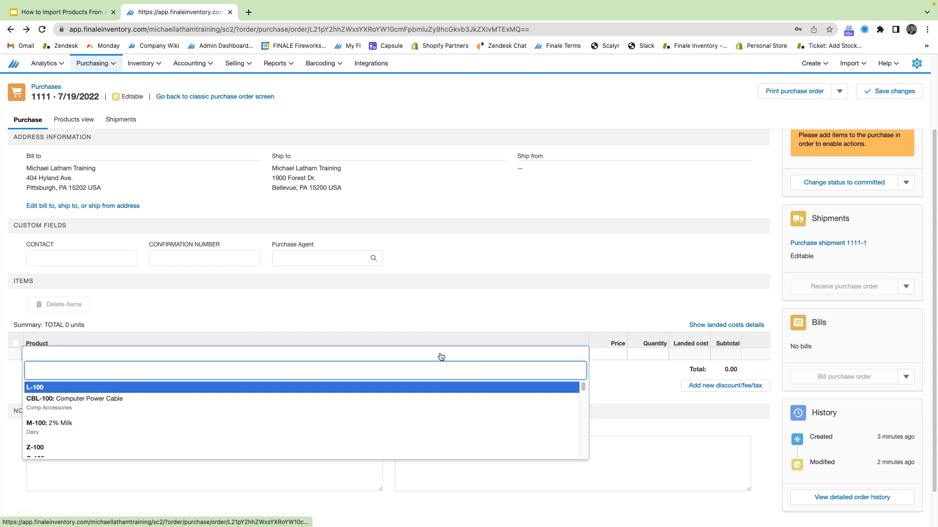
{"action": "type", "text": "r-100"}
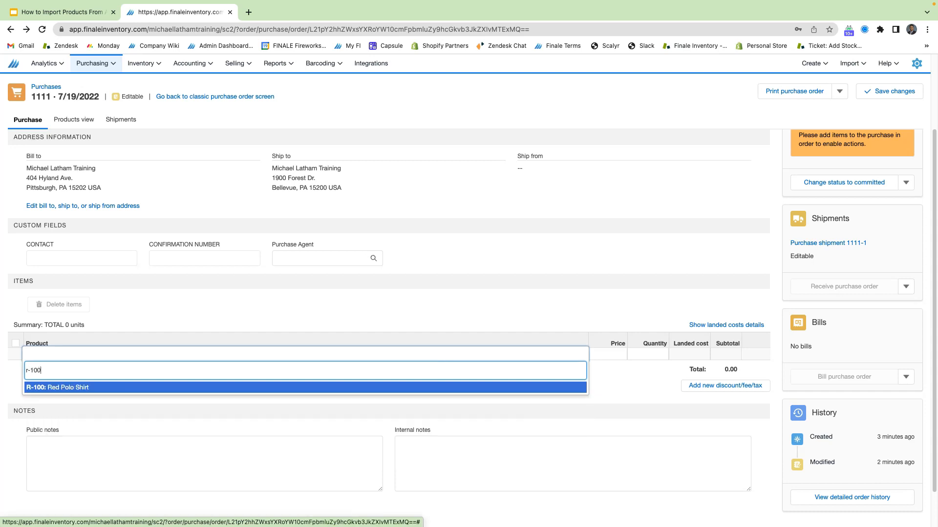
{"action": "left_click", "coordinate": [58, 387]}
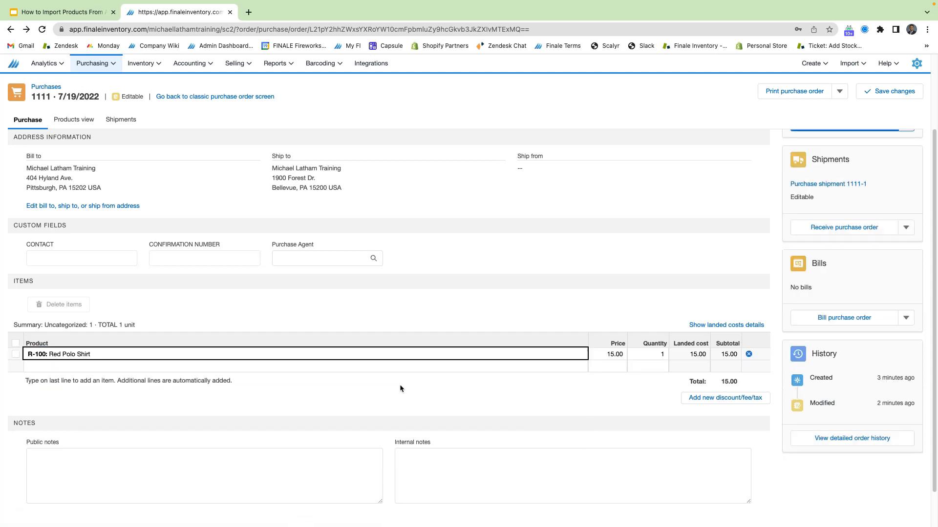
{"action": "mouse_move", "coordinate": [579, 363]}
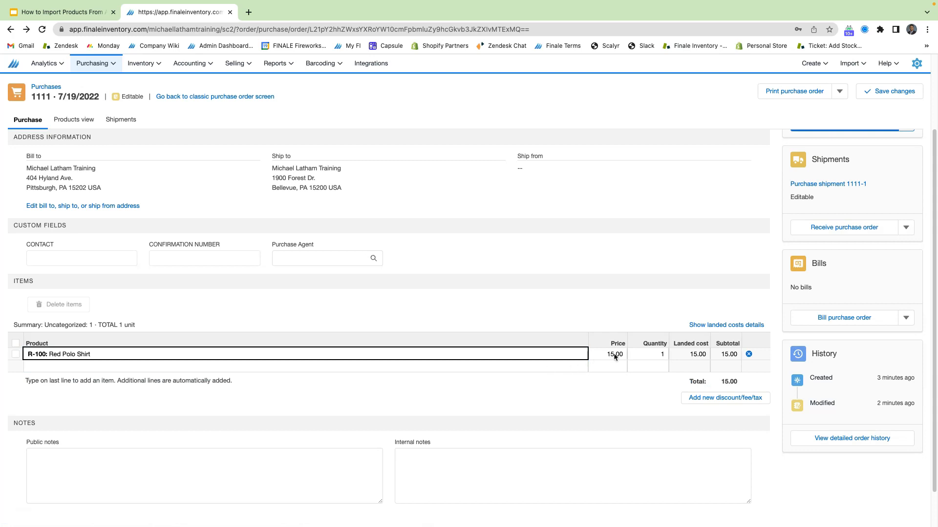
{"action": "left_click", "coordinate": [646, 354]}
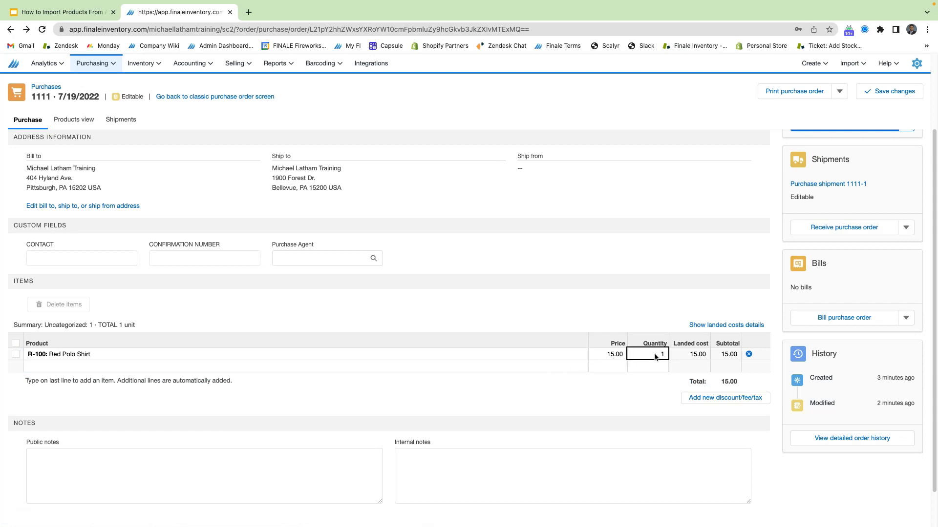
{"action": "type", "text": "10"}
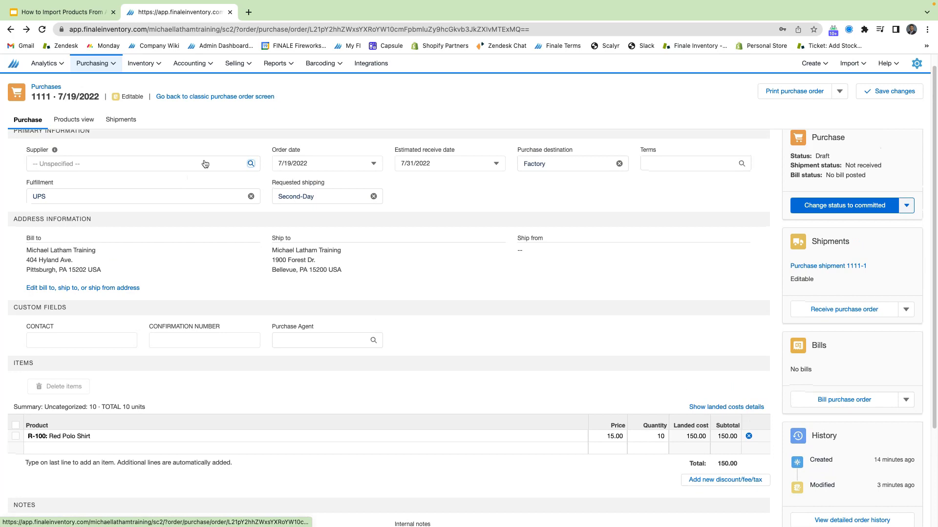
Choose ACME as the order's supplier and save the changes
{"action": "left_click", "coordinate": [142, 163]}
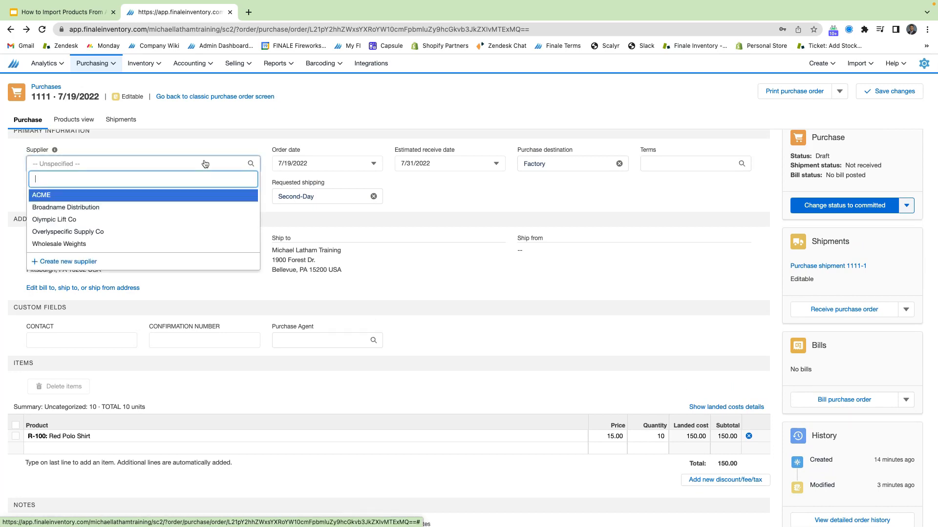
{"action": "left_click", "coordinate": [41, 196]}
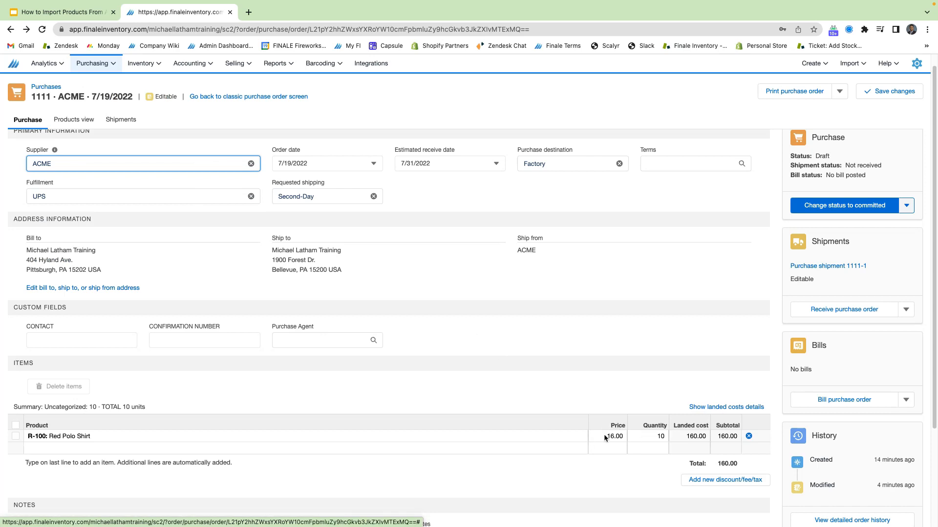
{"action": "left_click", "coordinate": [889, 91]}
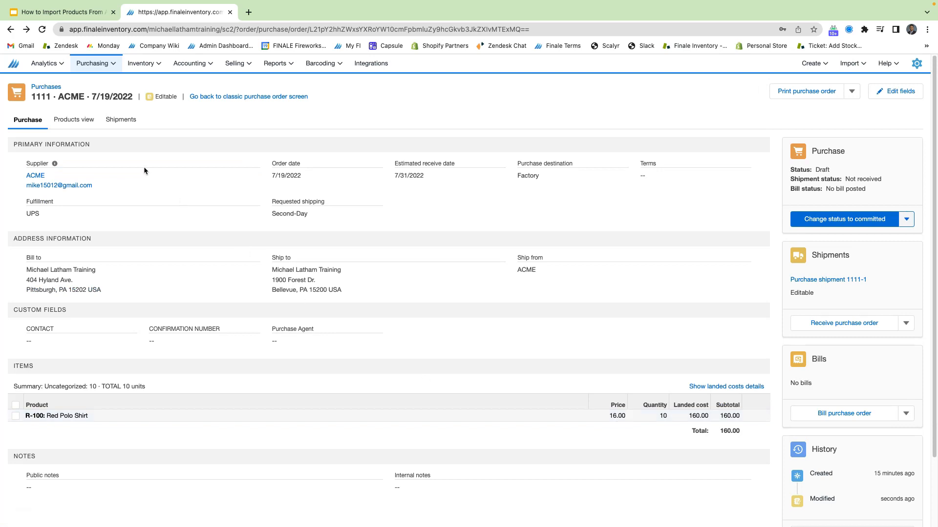
Order 10 Blue Polo Shirts from the per-product view and return to the purchase details
{"action": "left_click", "coordinate": [73, 119]}
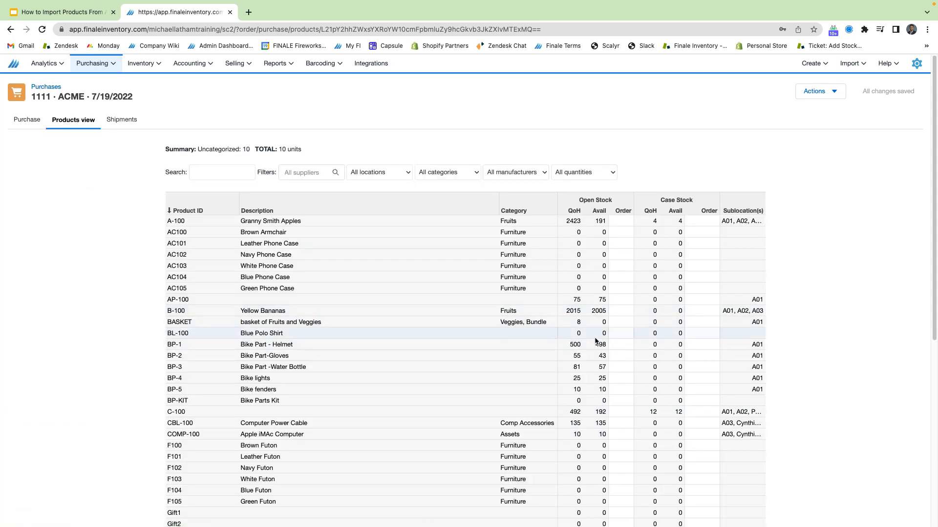
{"action": "type", "text": "10"}
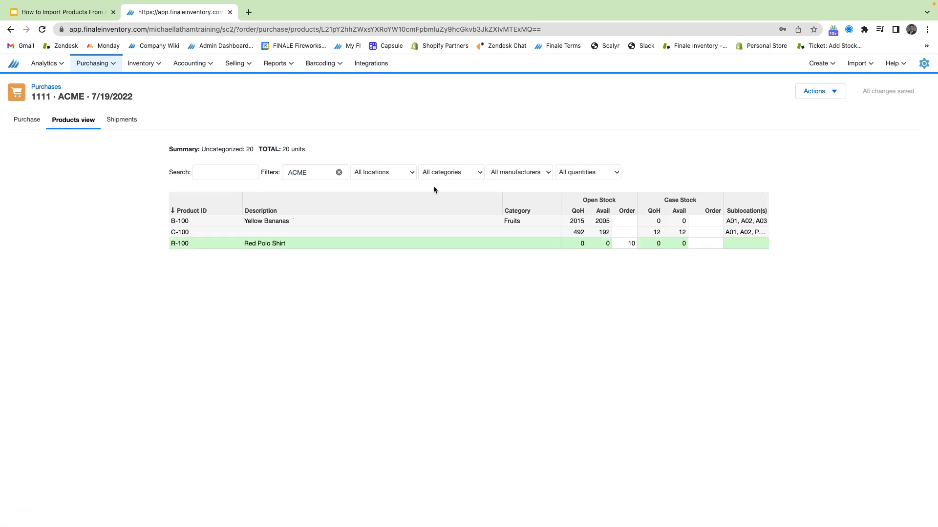
{"action": "left_click", "coordinate": [27, 119]}
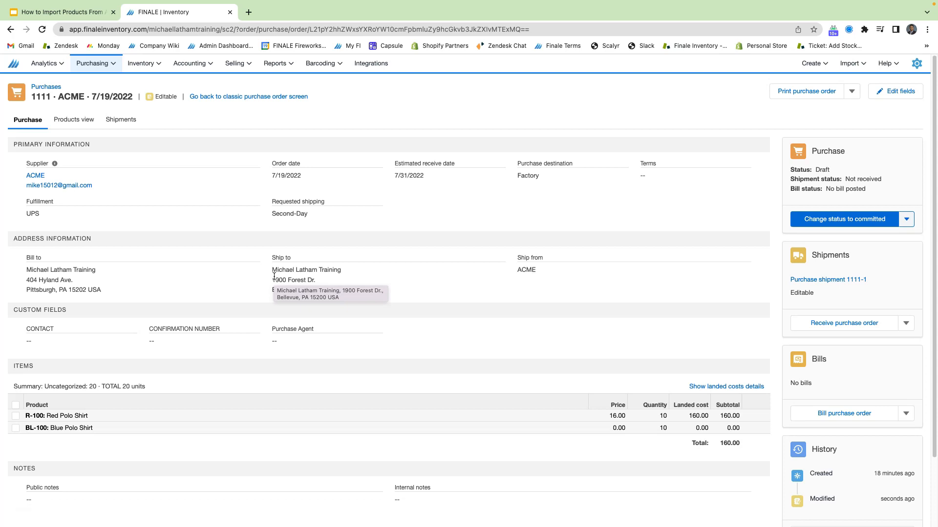
{"action": "mouse_move", "coordinate": [254, 342]}
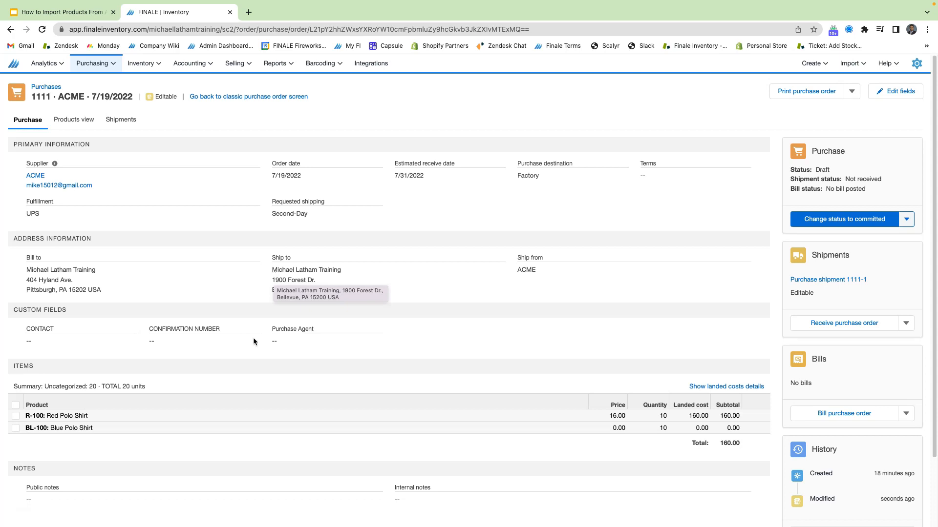
Edit the order again and price the Blue Polo Shirt at 18.50
{"action": "left_click", "coordinate": [896, 90]}
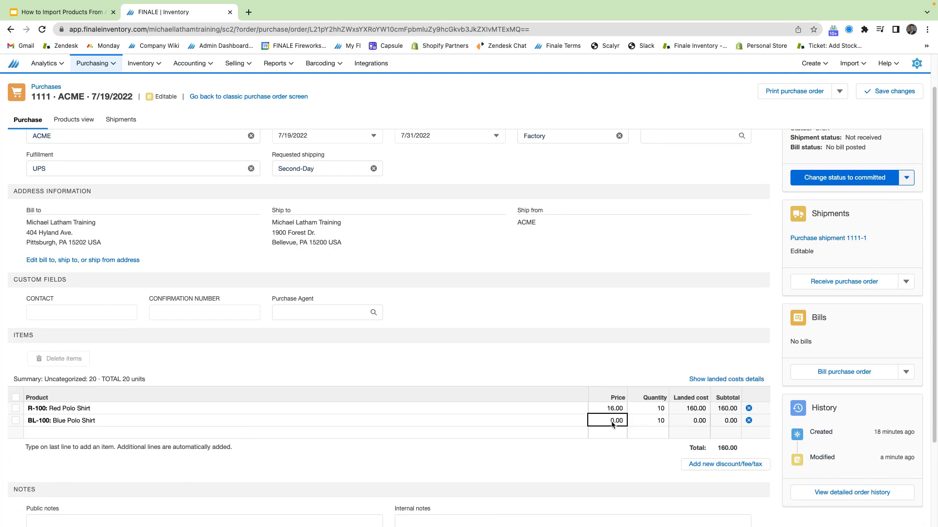
{"action": "type", "text": "18.50"}
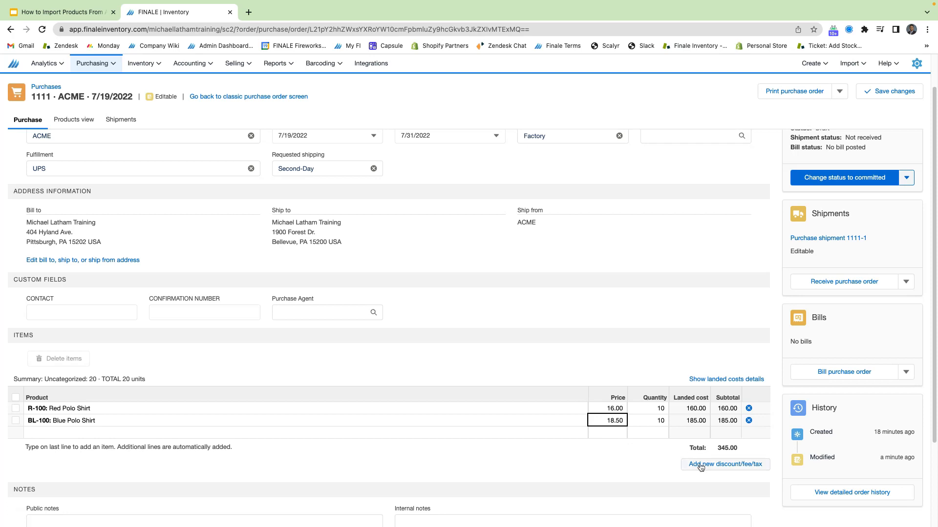
Add a 20.00 shipping charge and change the order status to Committed
{"action": "left_click", "coordinate": [726, 464]}
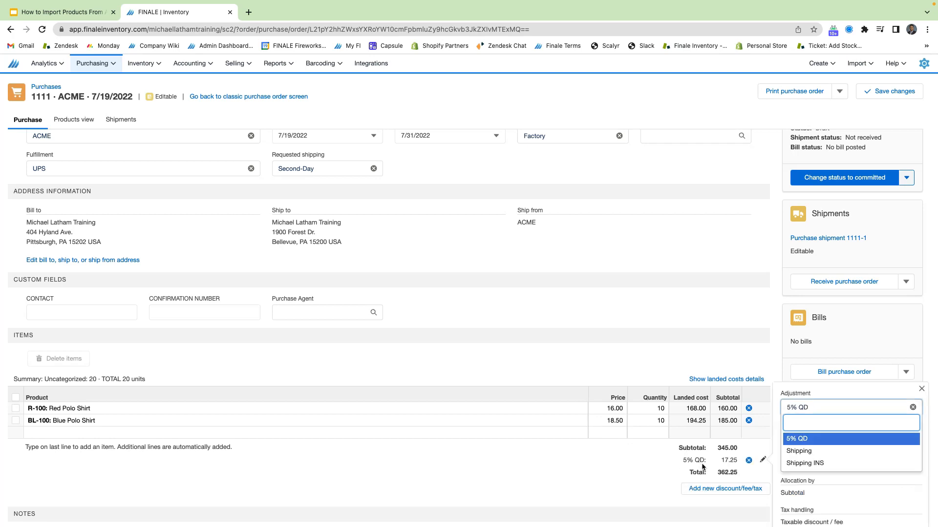
{"action": "mouse_move", "coordinate": [804, 451]}
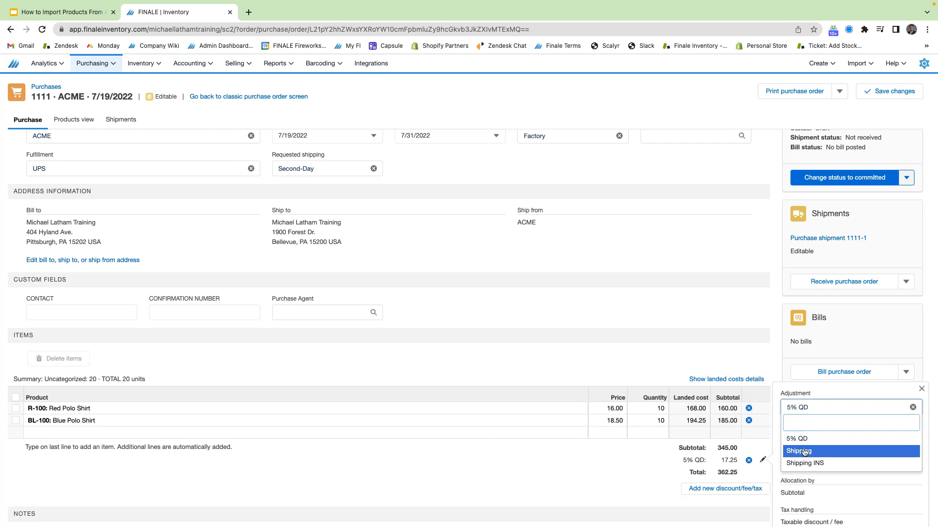
{"action": "left_click", "coordinate": [799, 451]}
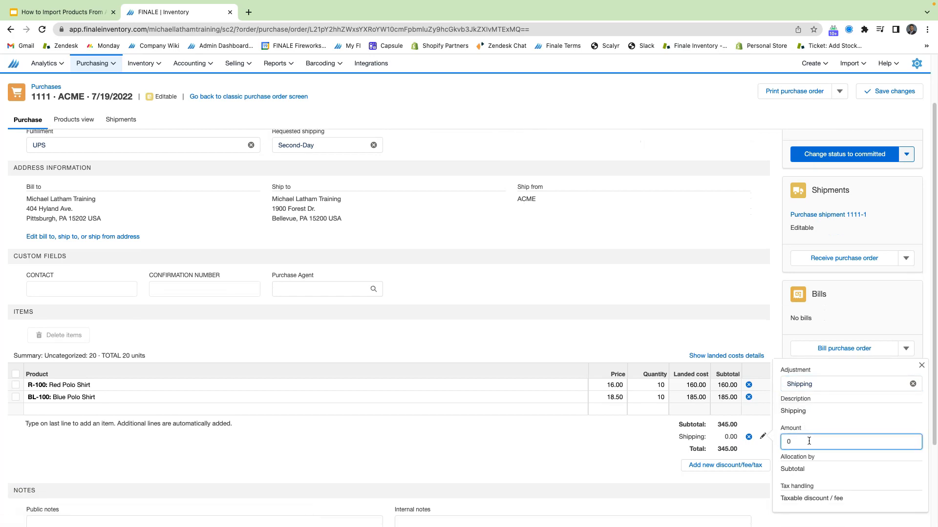
{"action": "type", "text": "20"}
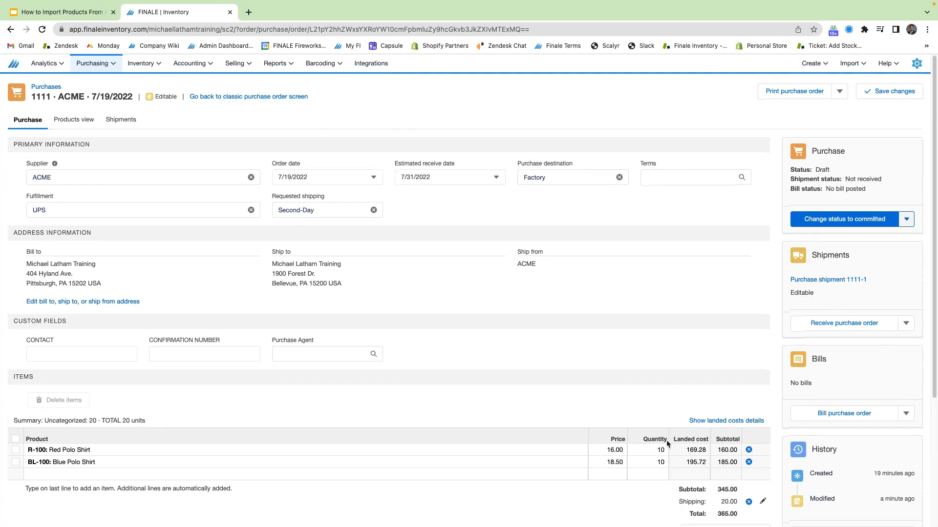
{"action": "mouse_move", "coordinate": [884, 240]}
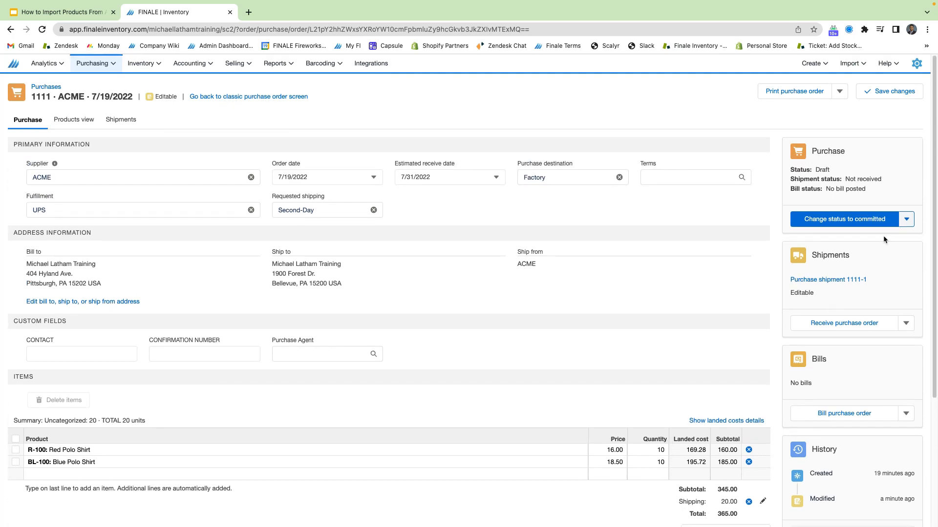
{"action": "left_click", "coordinate": [843, 219]}
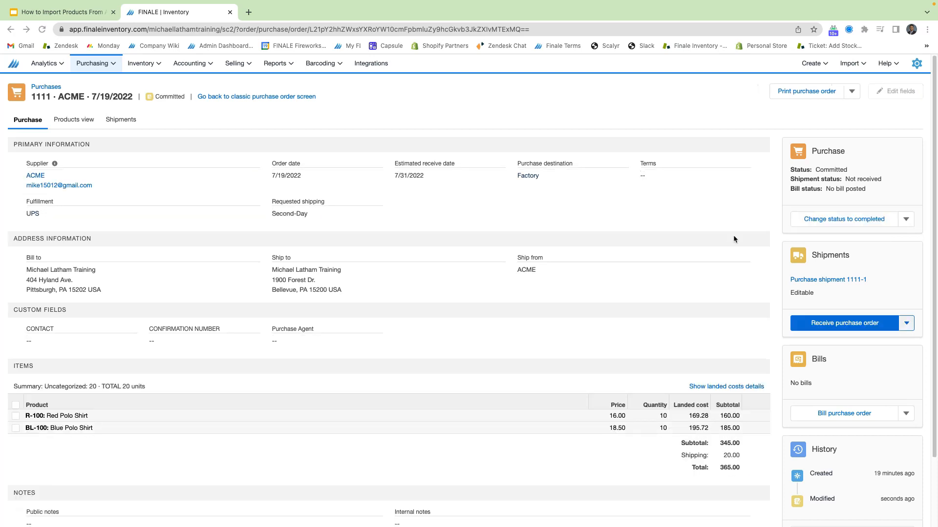